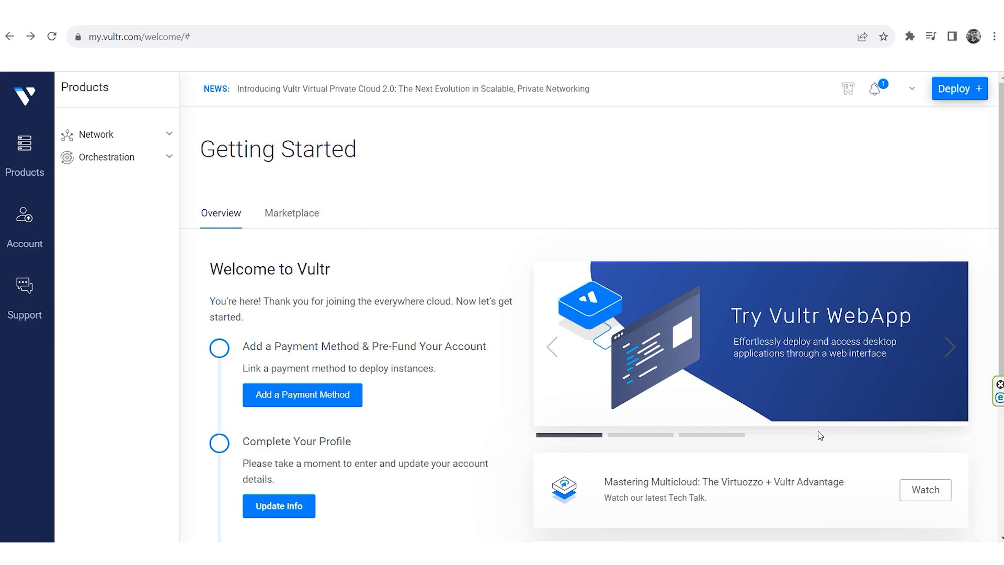
{"action": "mouse_move", "coordinate": [829, 431]}
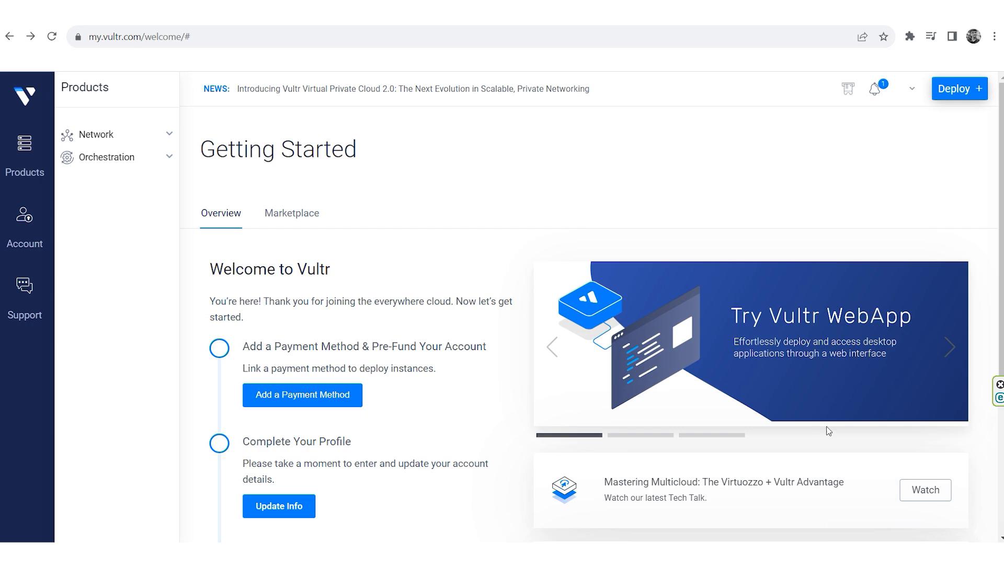
Request a new server deployment from the Vultr Deploy menu
{"action": "left_click", "coordinate": [959, 88]}
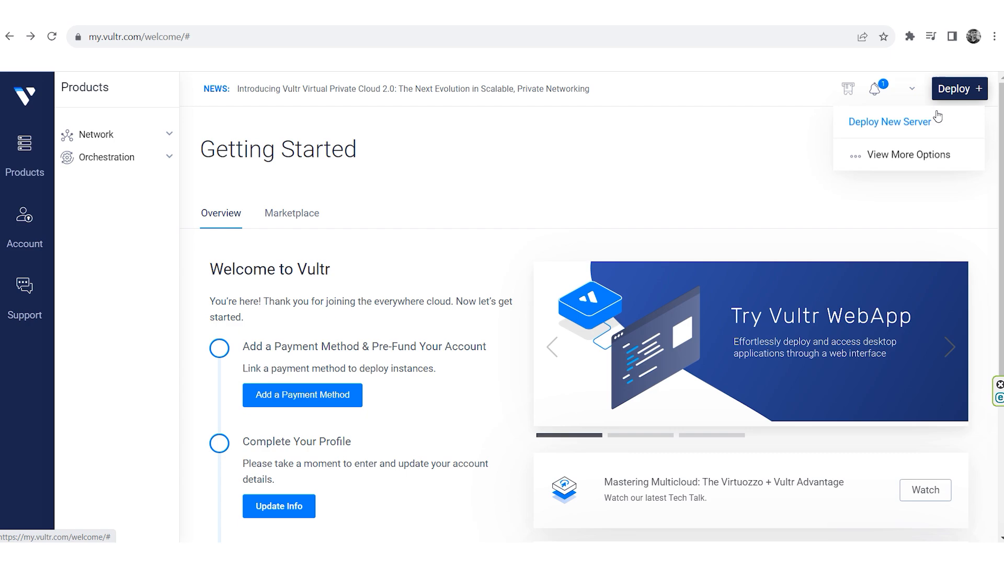
{"action": "left_click", "coordinate": [890, 121]}
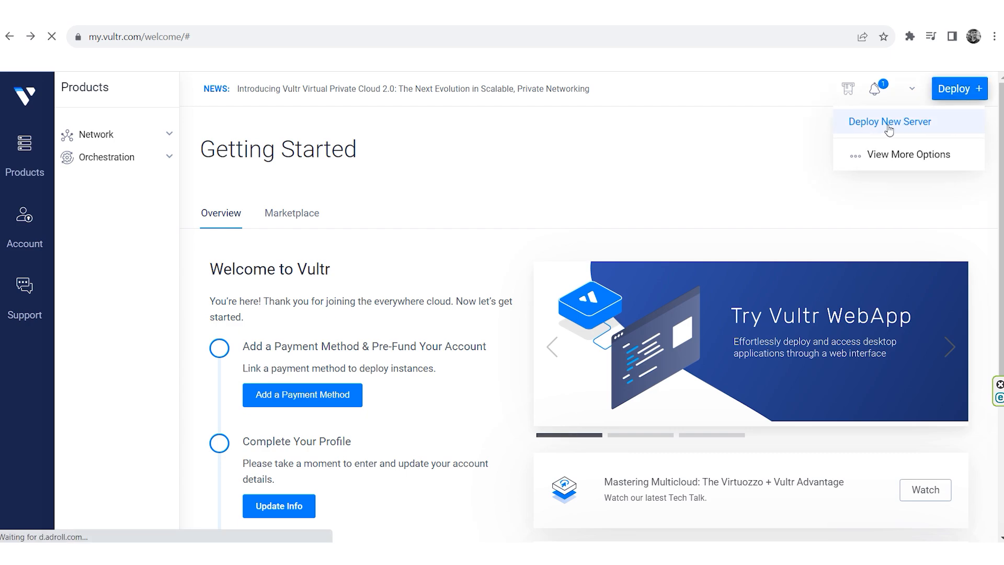
{"action": "left_click", "coordinate": [890, 121]}
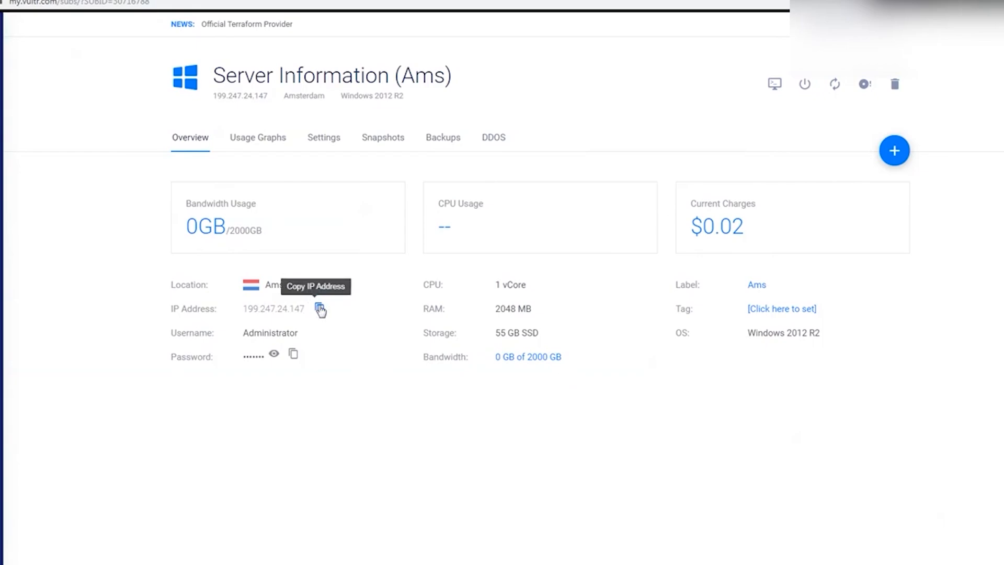
Connect by Remote Desktop to 199.247.24.147 as Administrator, accepting the certificate warning
{"action": "left_click", "coordinate": [774, 84]}
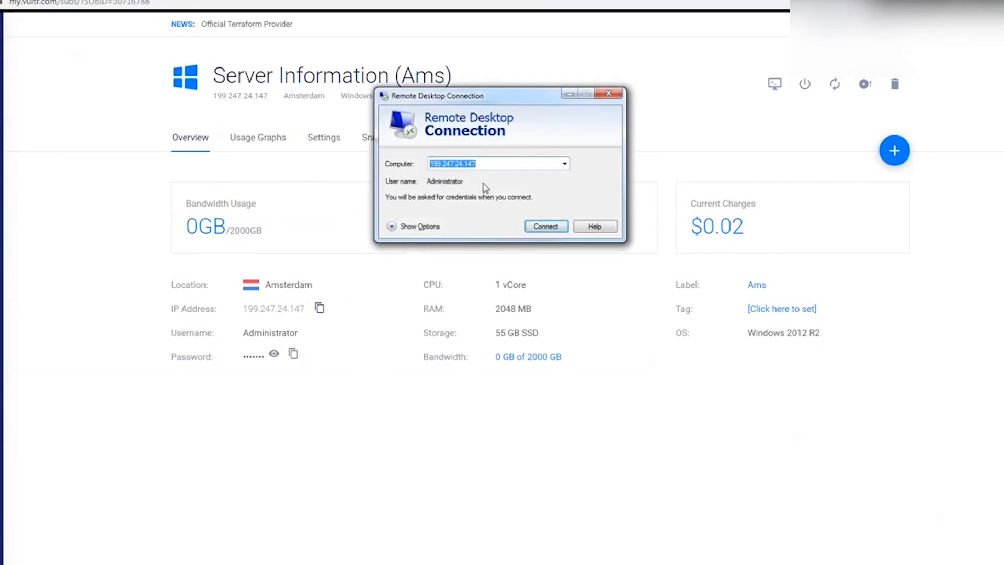
{"action": "left_click", "coordinate": [470, 163]}
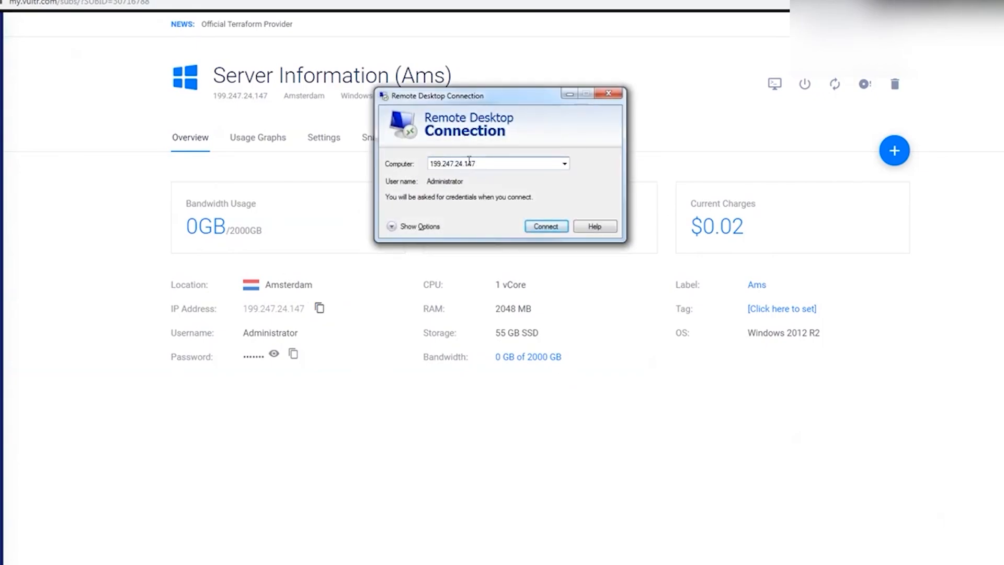
{"action": "left_click", "coordinate": [546, 226]}
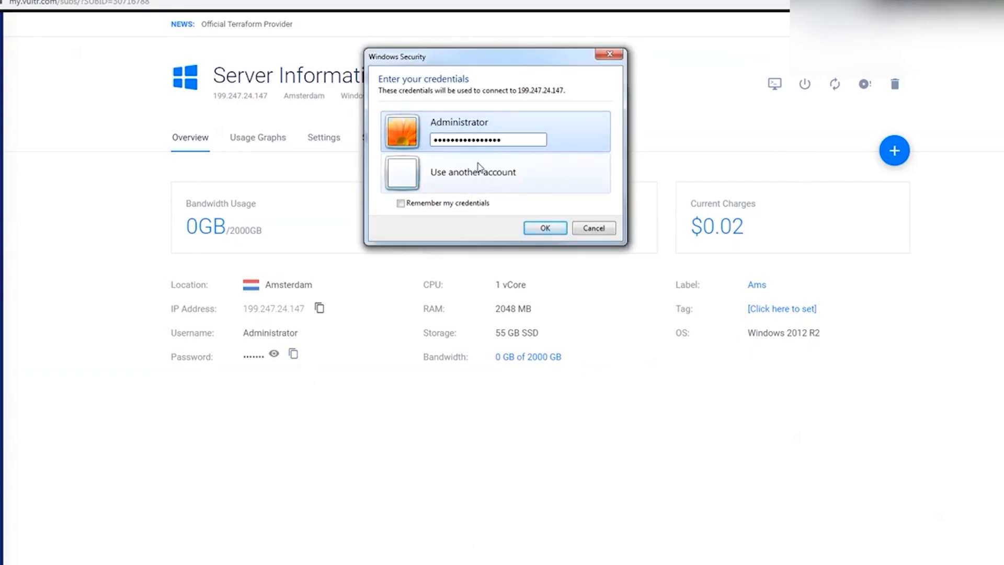
{"action": "left_click", "coordinate": [545, 229]}
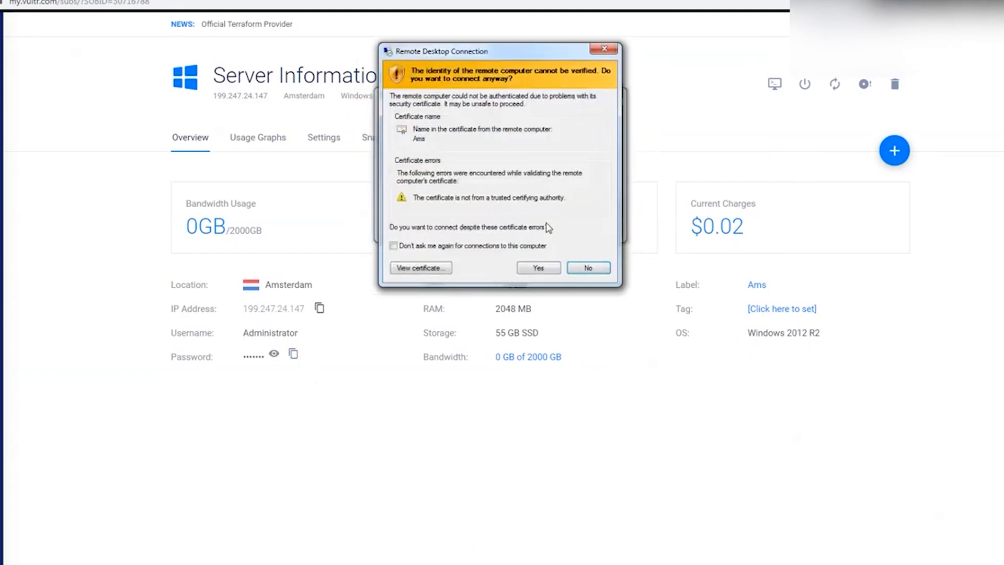
{"action": "left_click", "coordinate": [539, 268]}
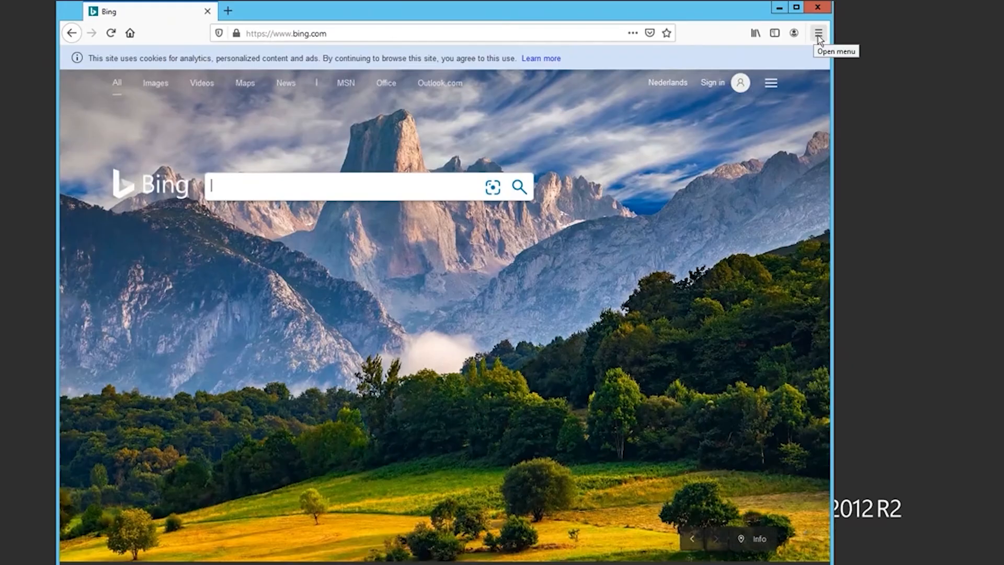
Reach Firefox Options and search for 'proxy' to surface Network Settings
{"action": "left_click", "coordinate": [818, 32]}
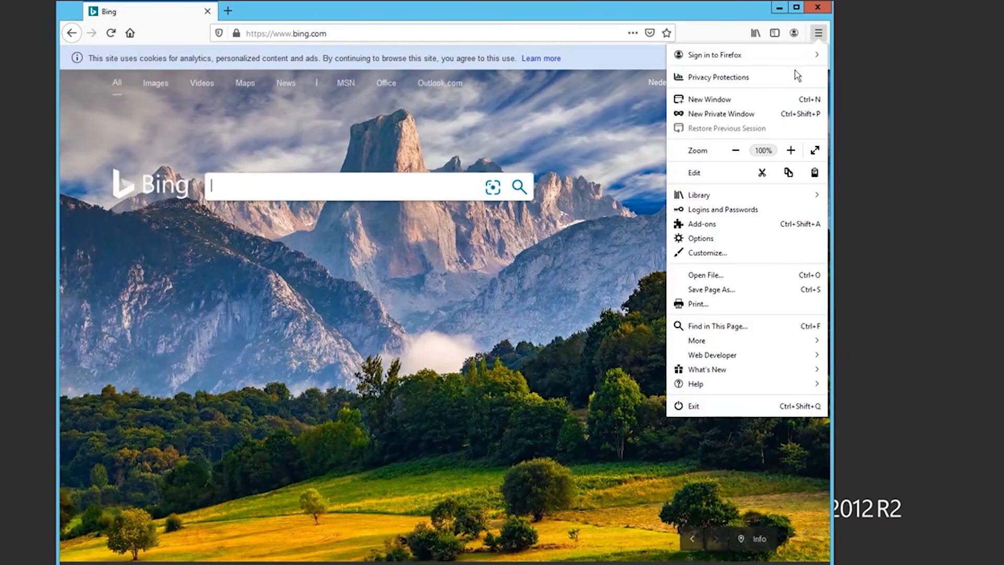
{"action": "mouse_move", "coordinate": [707, 242]}
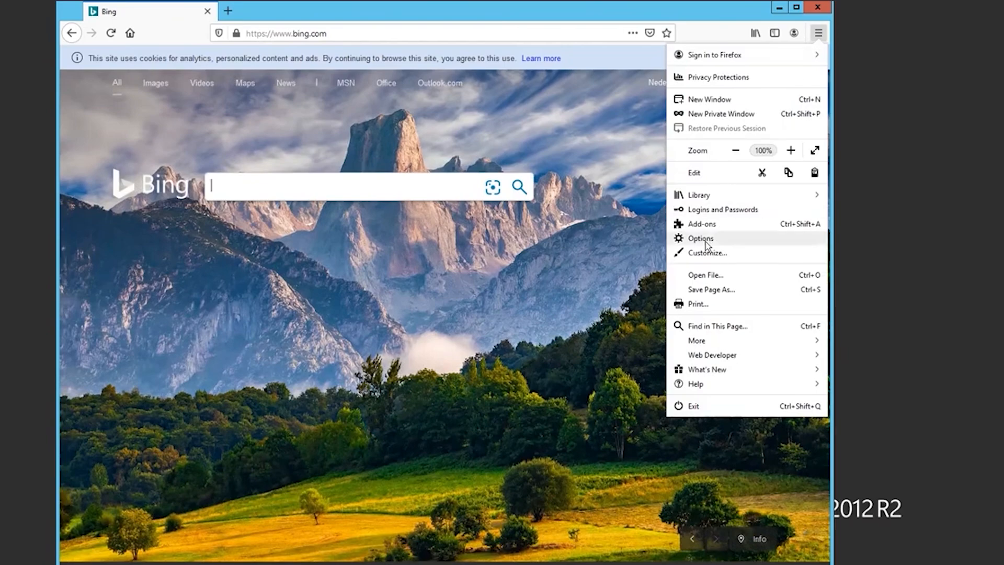
{"action": "left_click", "coordinate": [701, 239]}
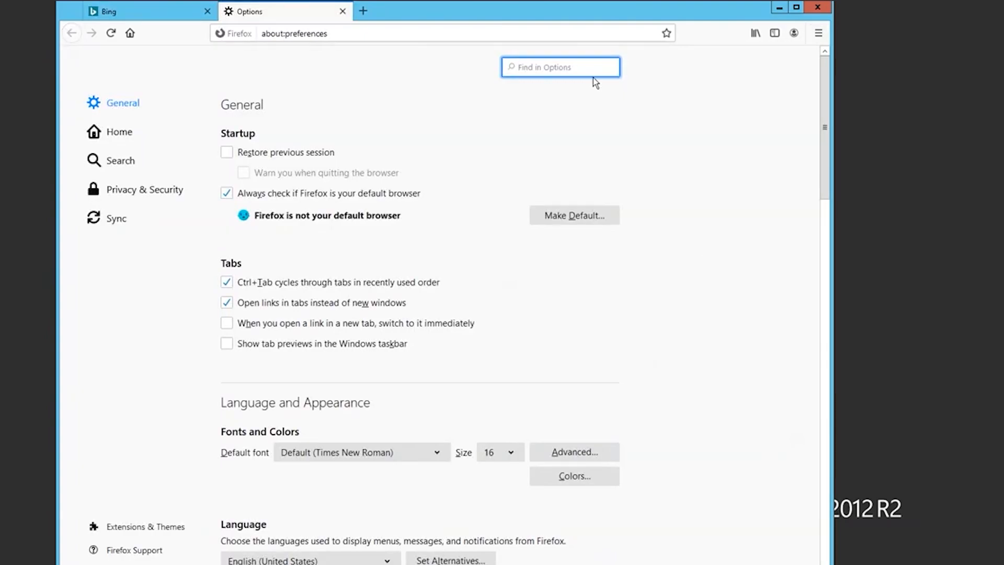
{"action": "type", "text": "proxy"}
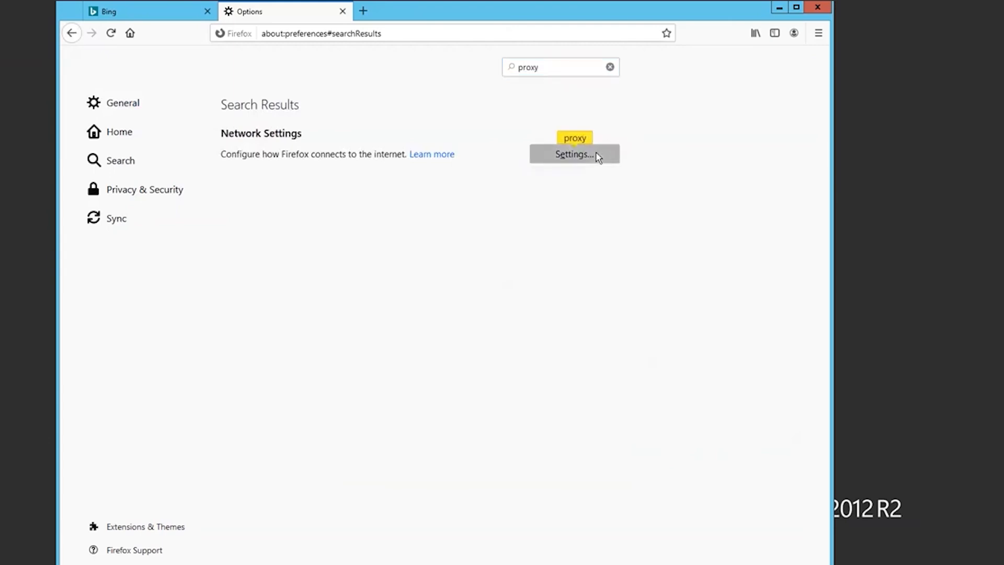
{"action": "left_click", "coordinate": [574, 155]}
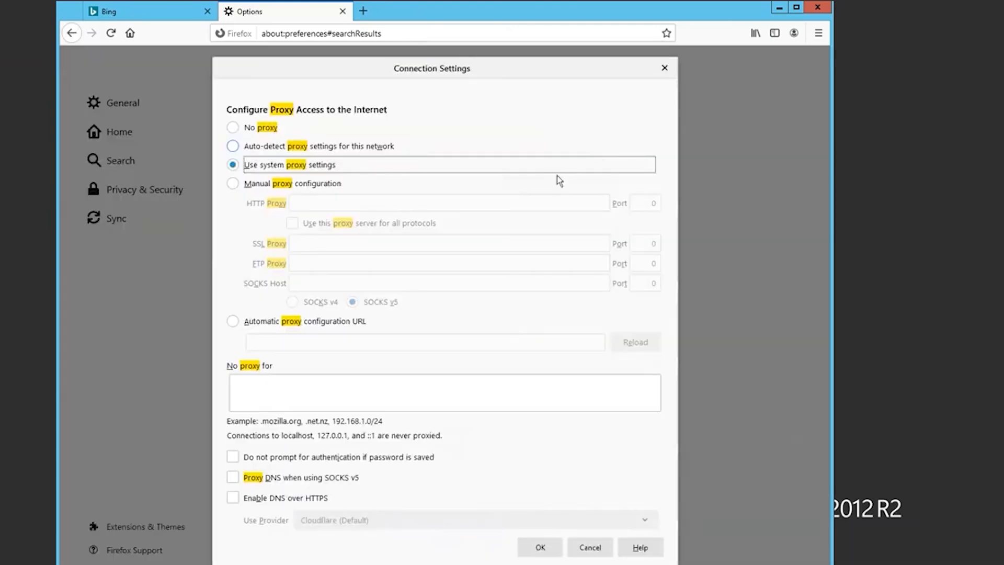
{"action": "left_click", "coordinate": [232, 183]}
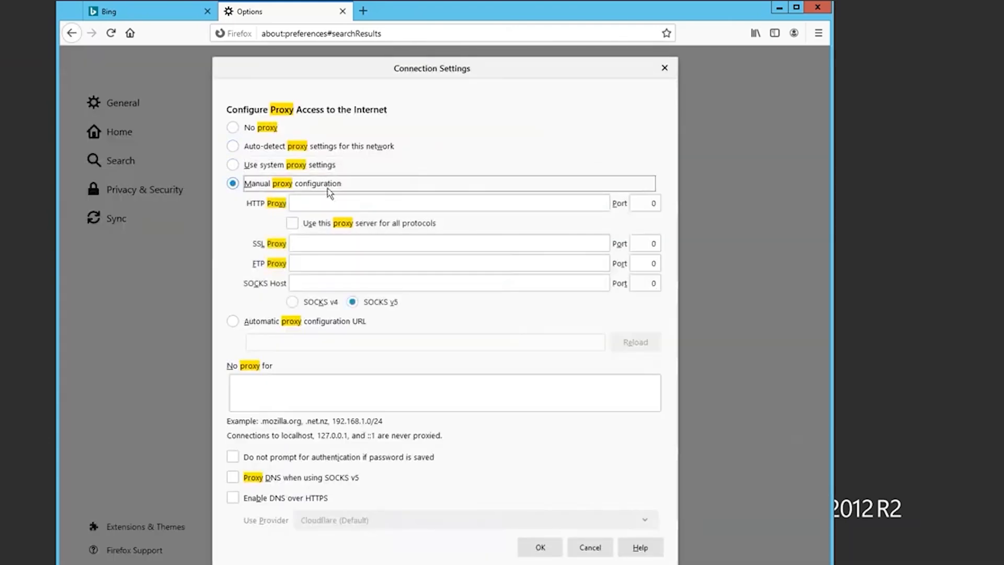
{"action": "left_click", "coordinate": [425, 203]}
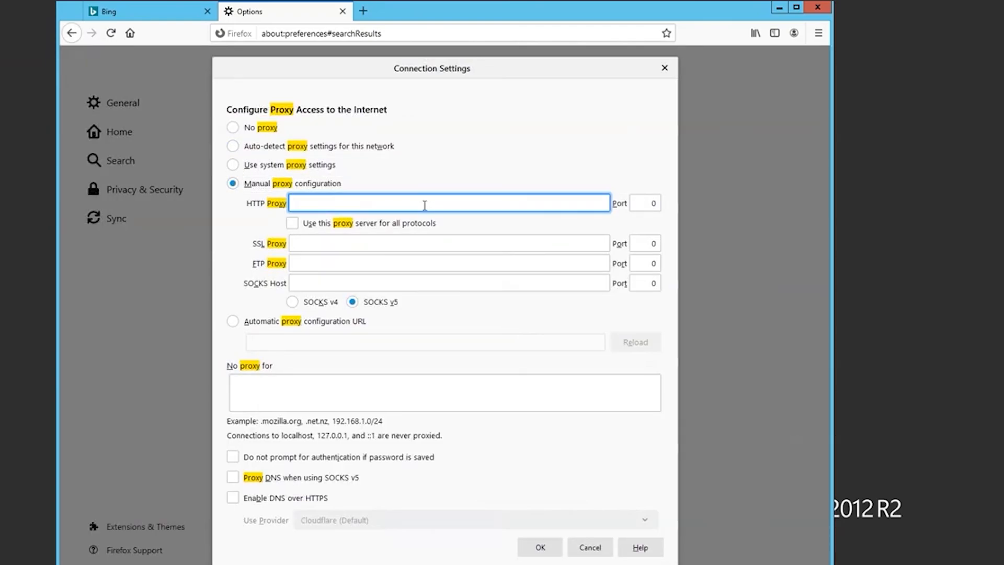
{"action": "type", "text": "122334324"}
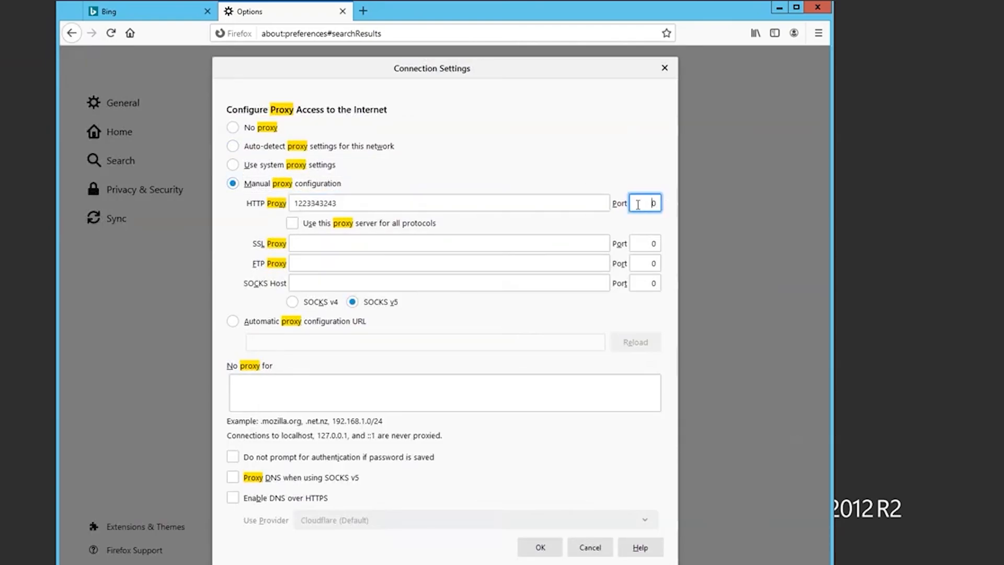
{"action": "type", "text": "3223"}
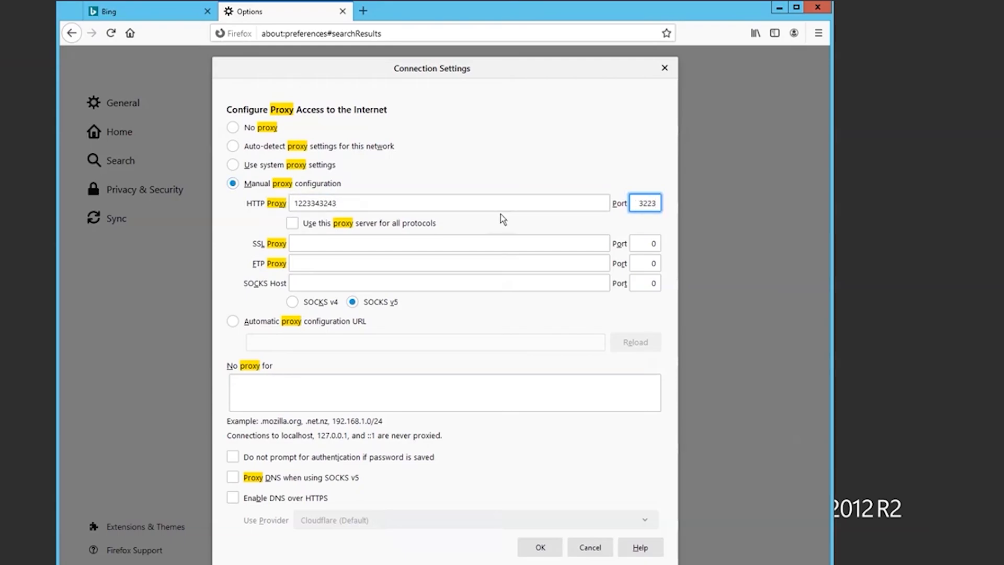
{"action": "left_click", "coordinate": [293, 223]}
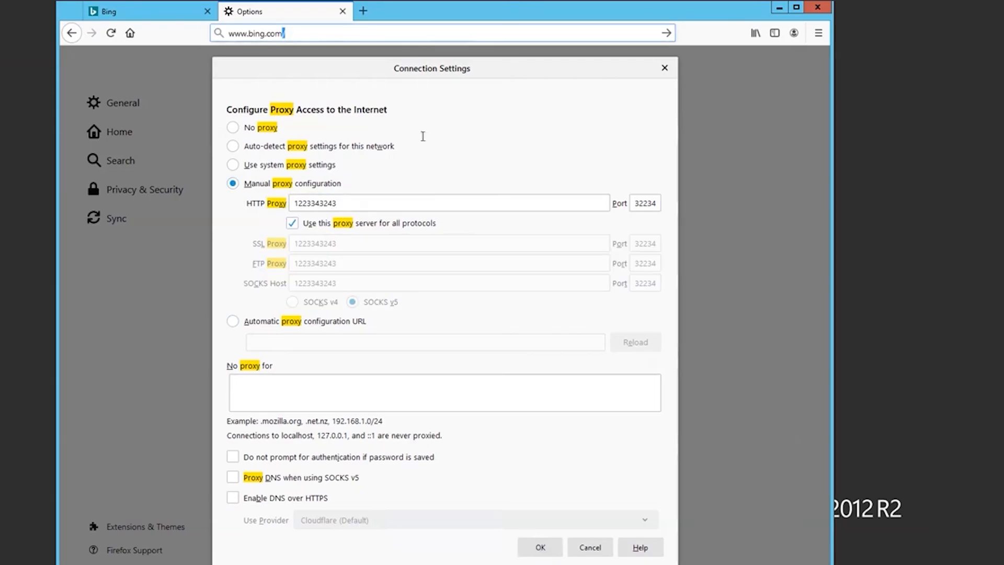
{"action": "left_click", "coordinate": [540, 547]}
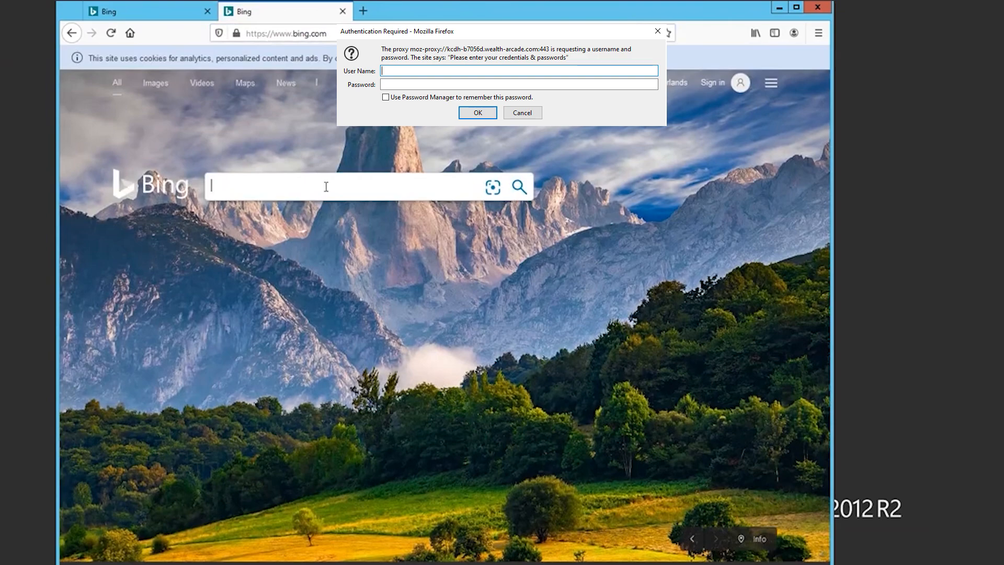
{"action": "left_click", "coordinate": [523, 113]}
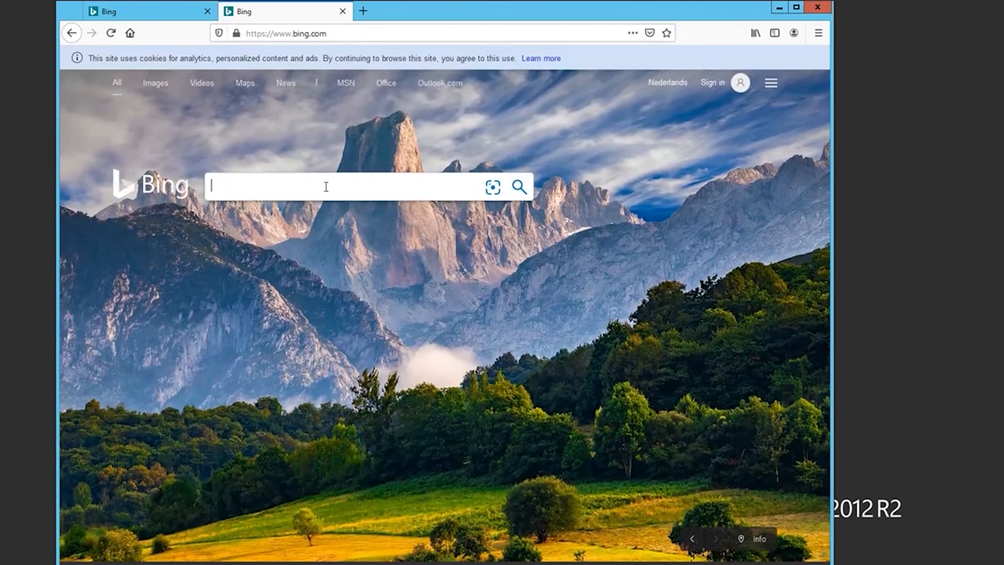